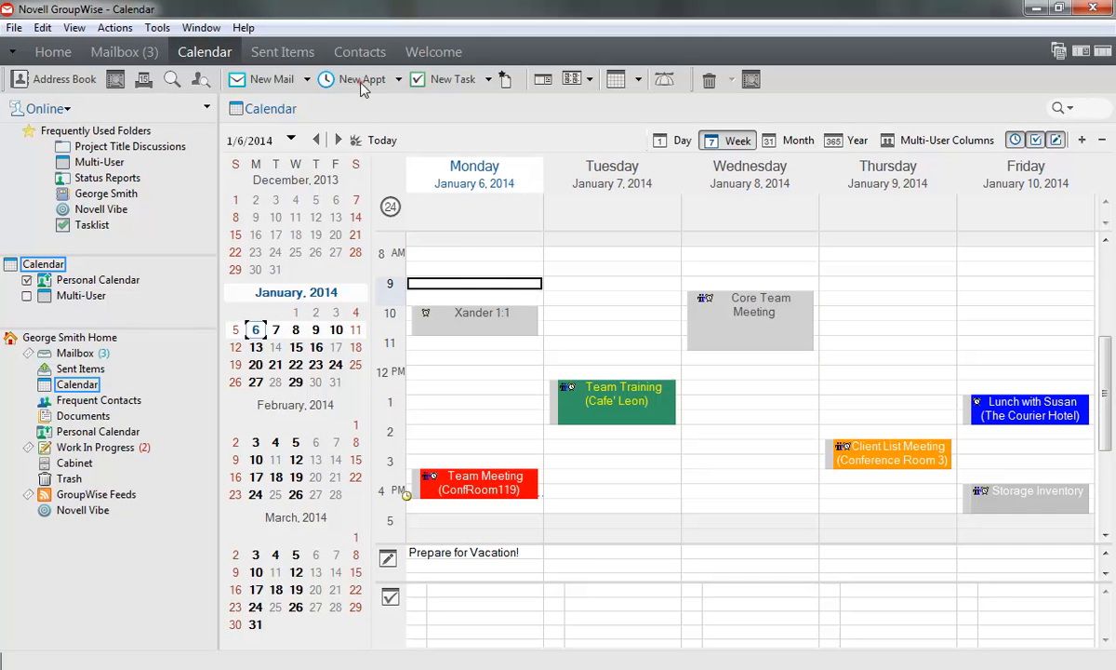
click(353, 78)
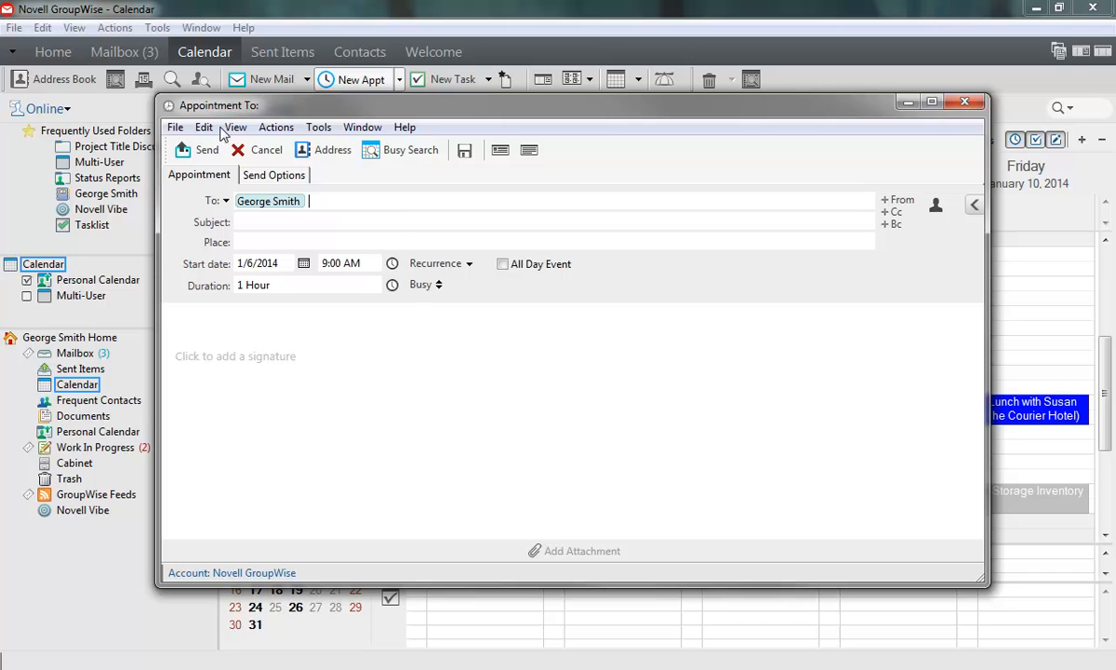
text(marie)
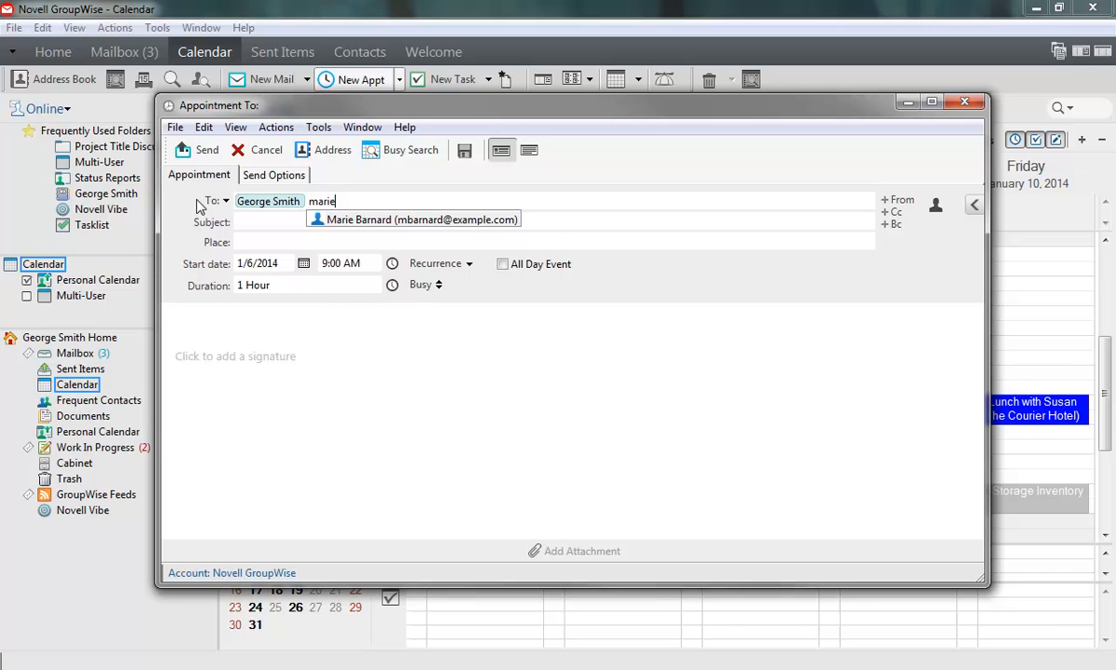
text(marth)
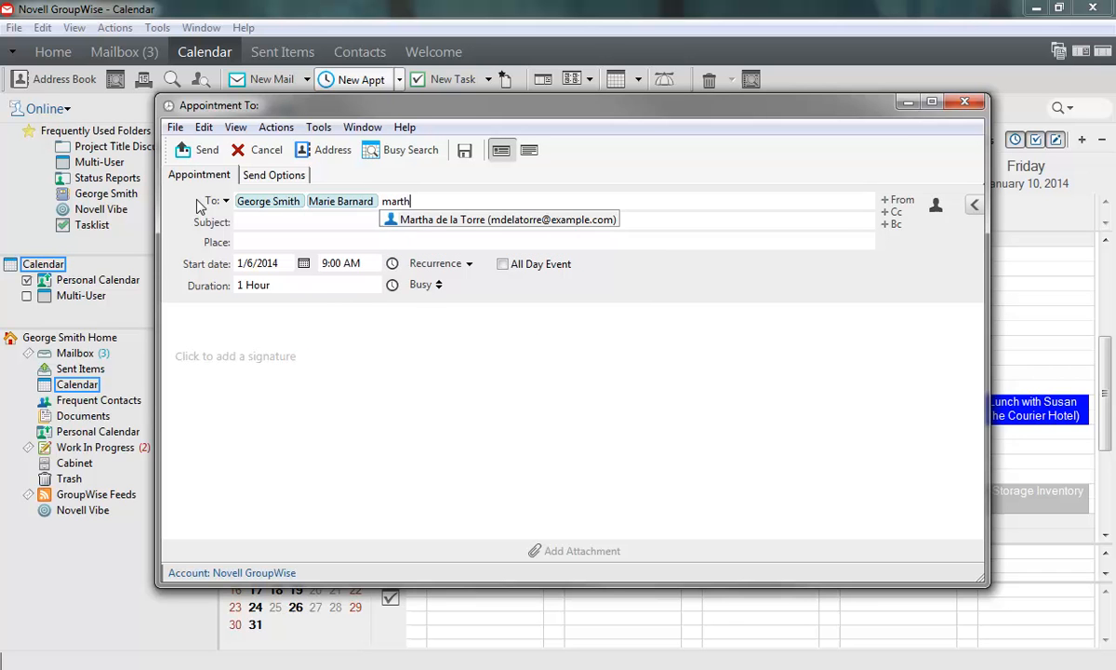
text(confro)
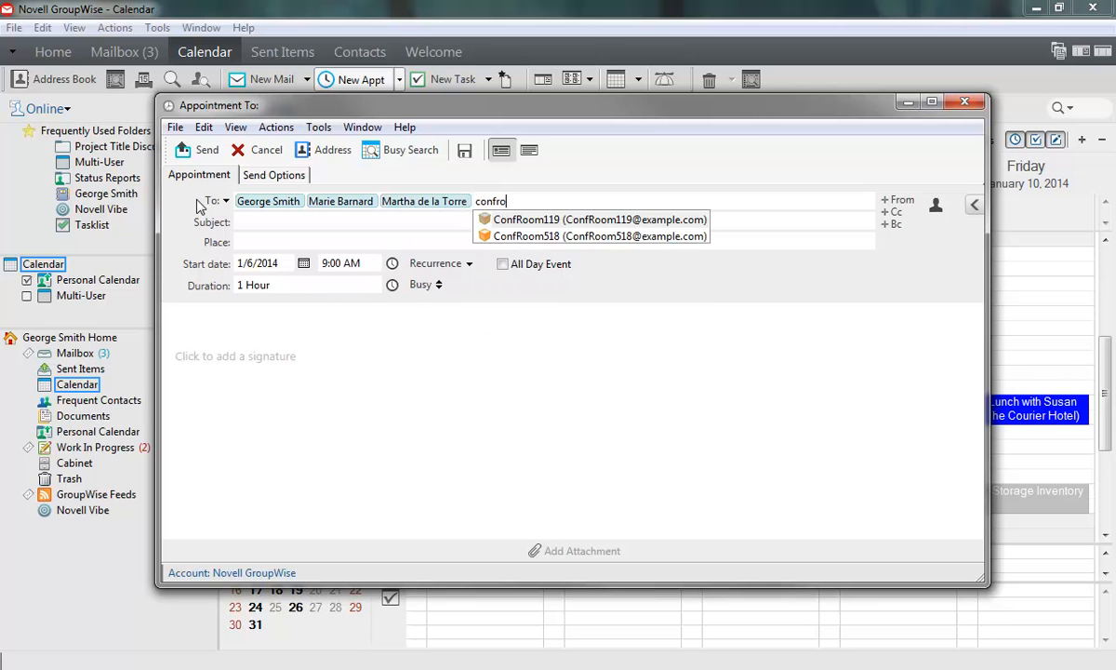
text(om119)
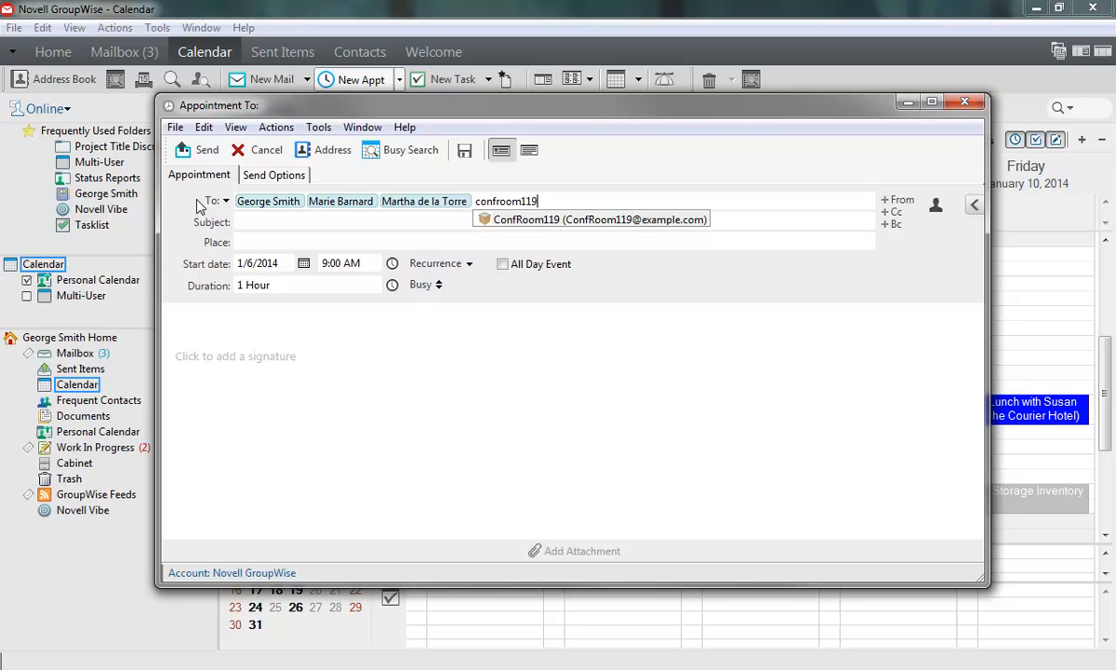
click(591, 219)
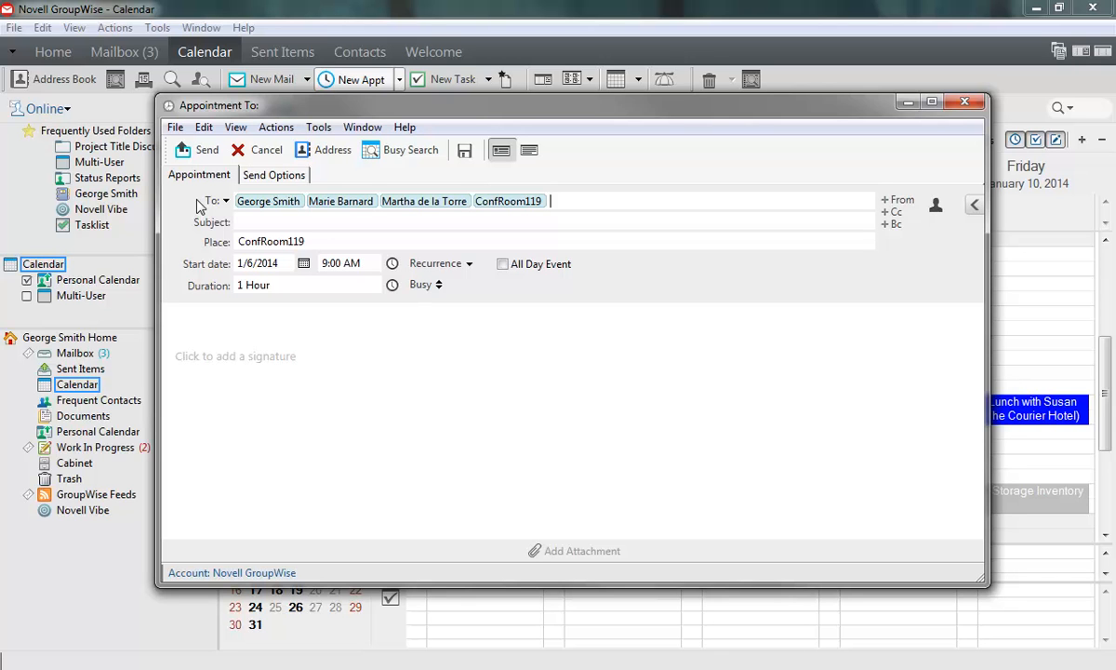
mouse_move(275, 203)
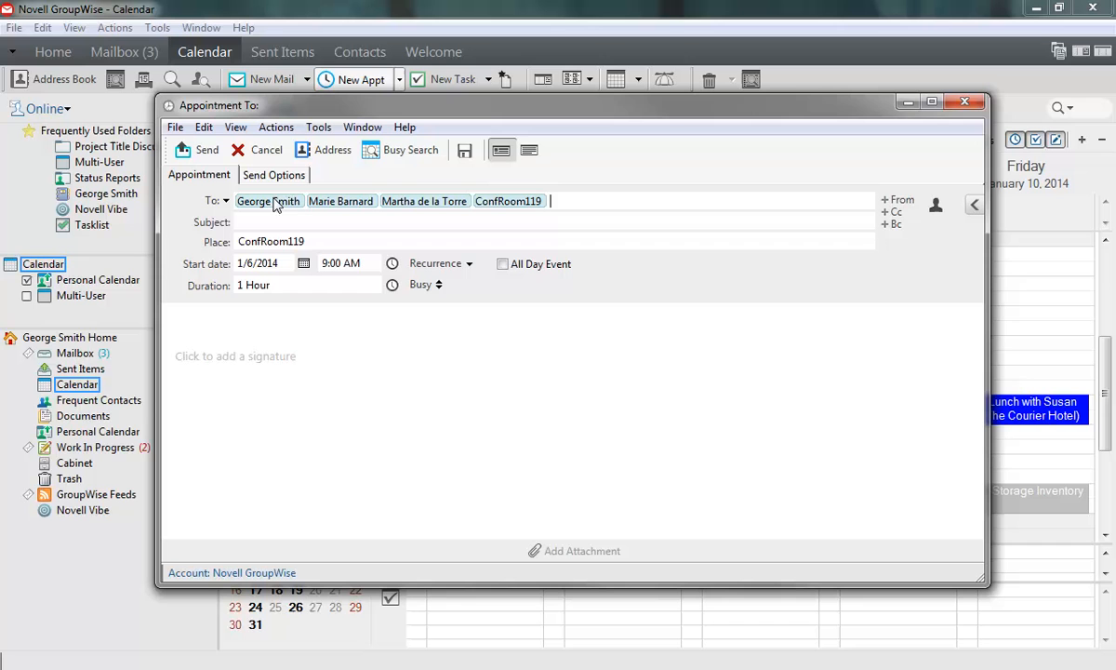
mouse_move(420, 156)
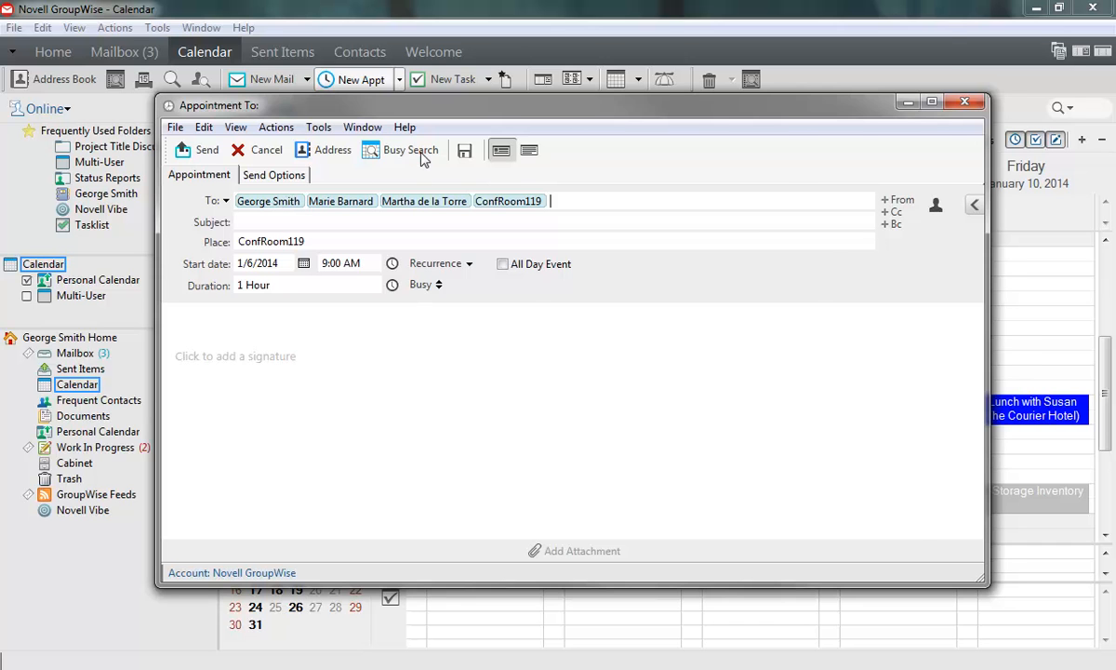
Step: Use Busy Search to move the meeting to Wednesday 1/8/2014 at 2:00 PM when everyone is free
click(400, 148)
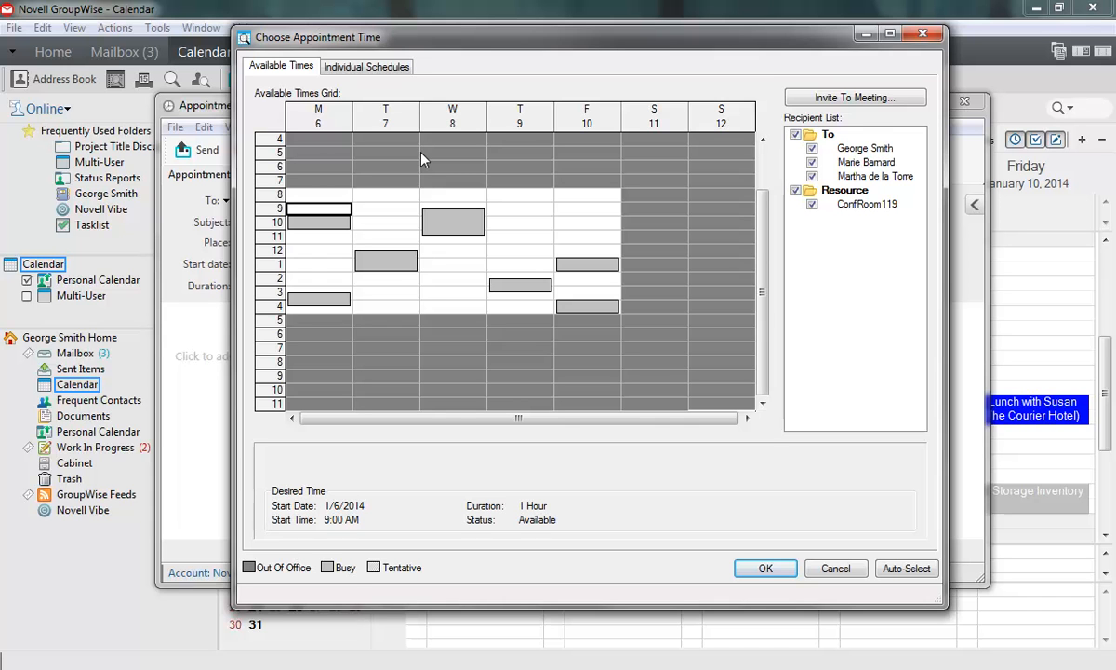
click(366, 67)
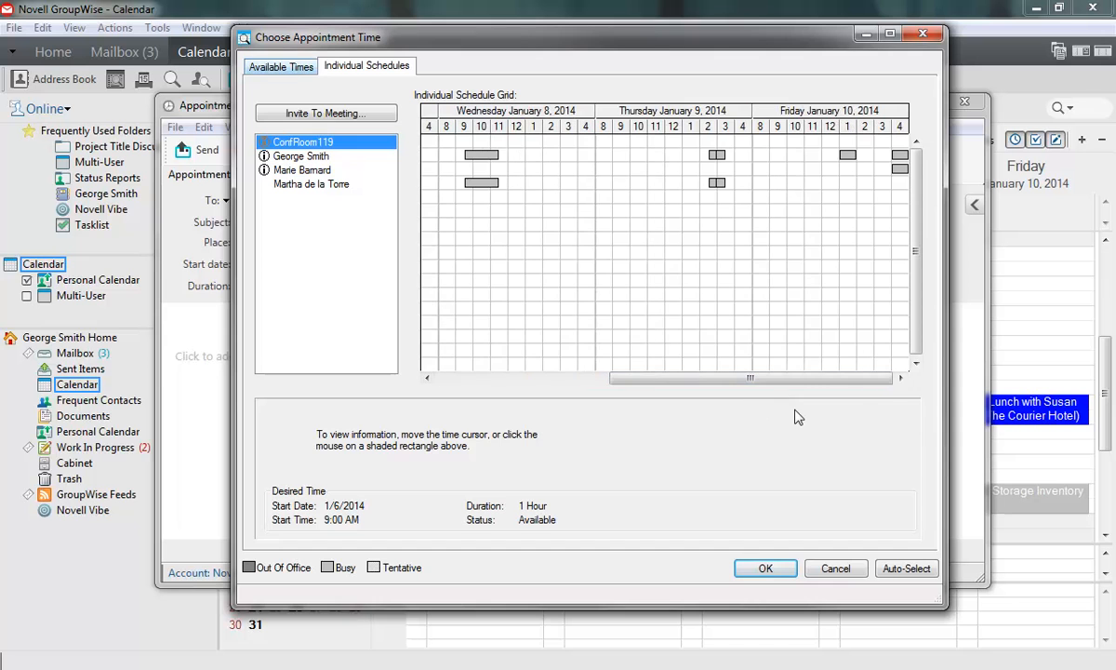
click(275, 65)
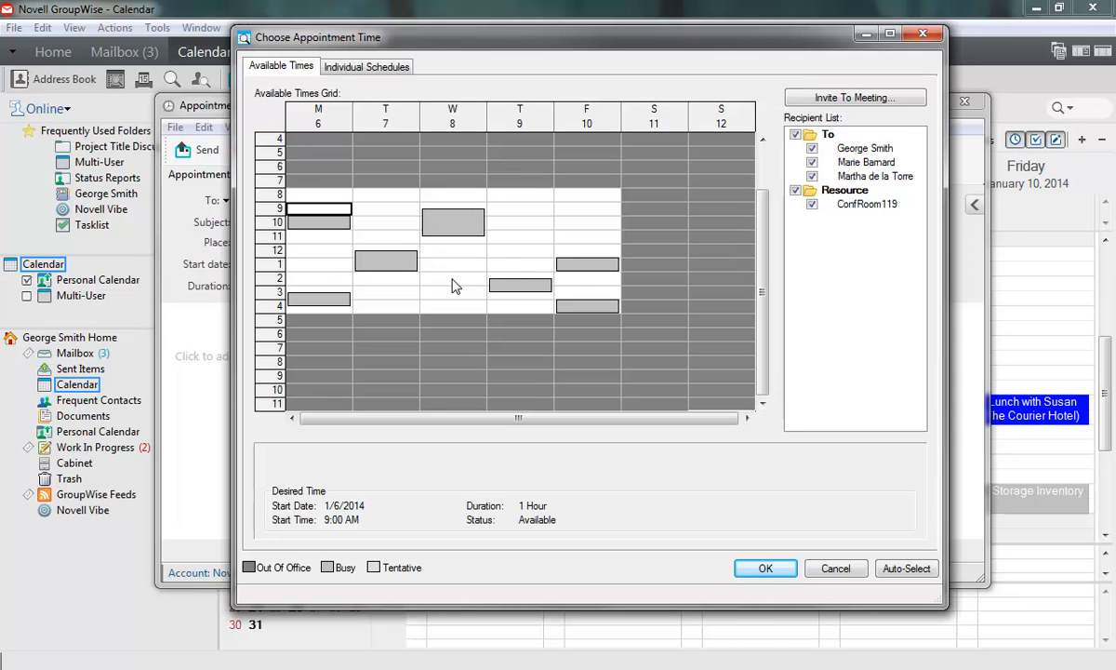
click(452, 279)
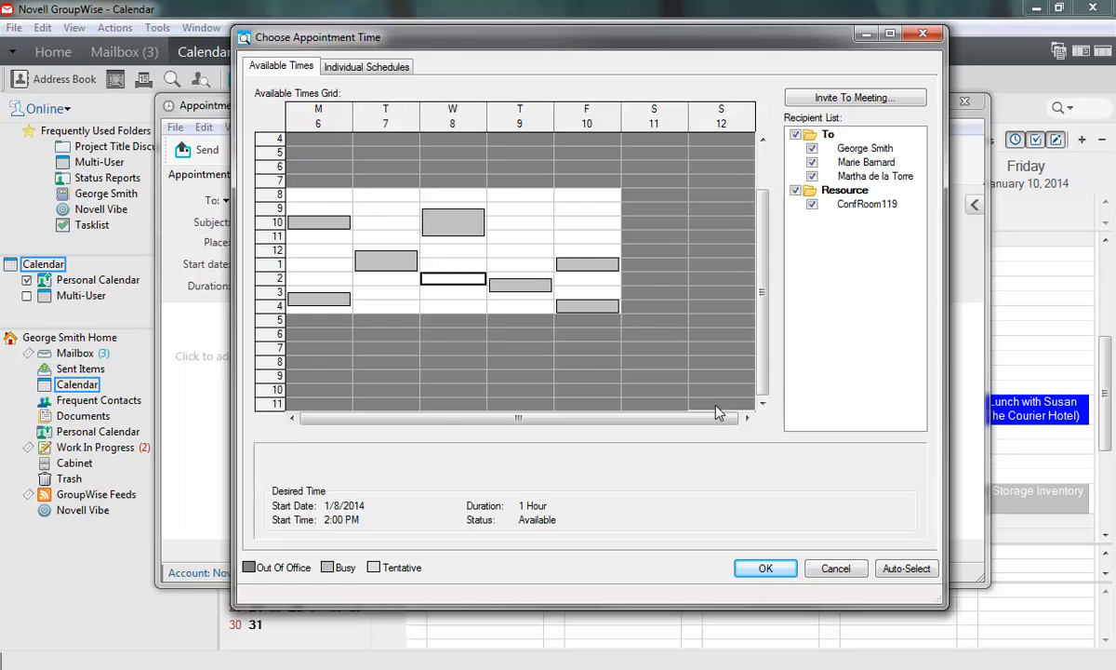
click(767, 569)
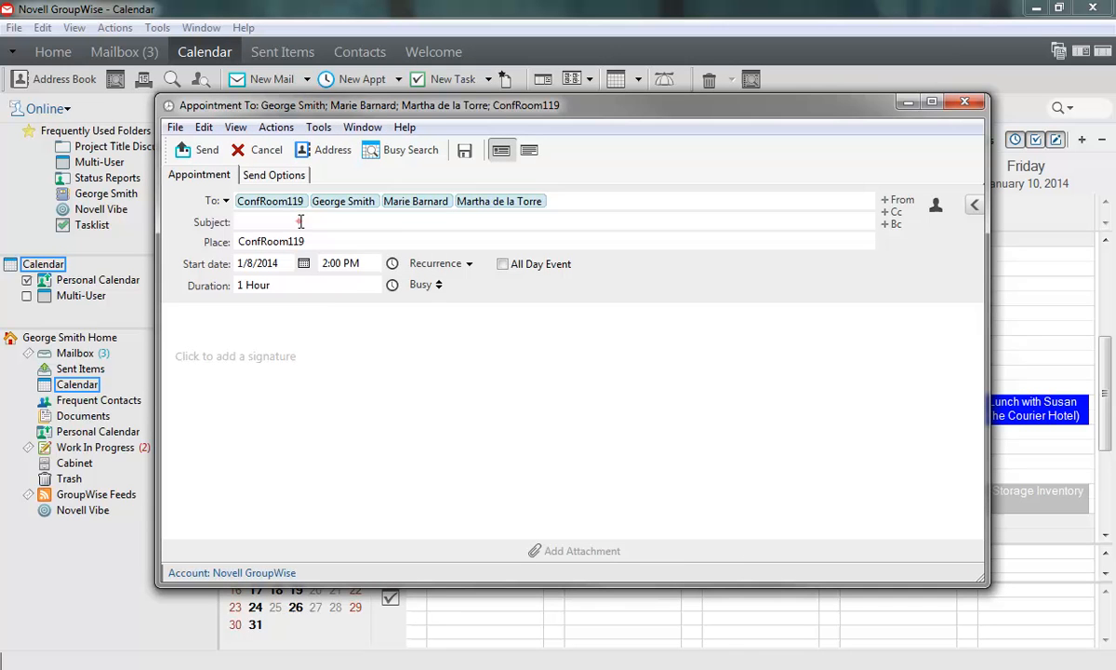
Step: Title it 'Civilian Sales Discussion', write 'Lets discuss adding a secondary market on Daedalus.' with signature, and send
text(Civilian Sales Discussion)
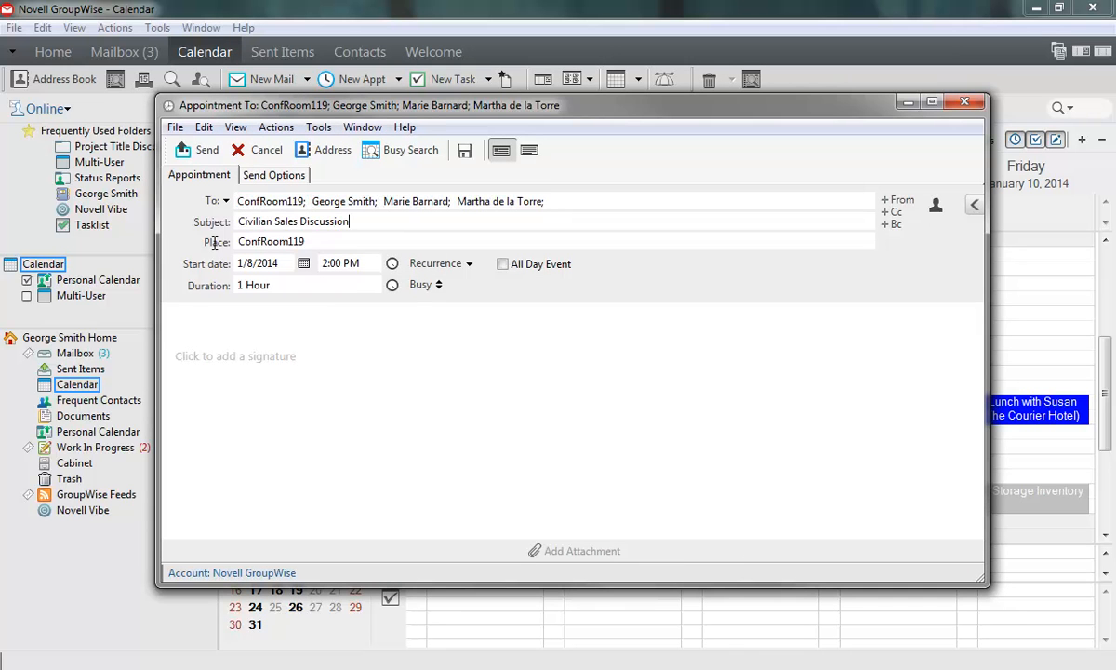
text(Lets discuss adding a)
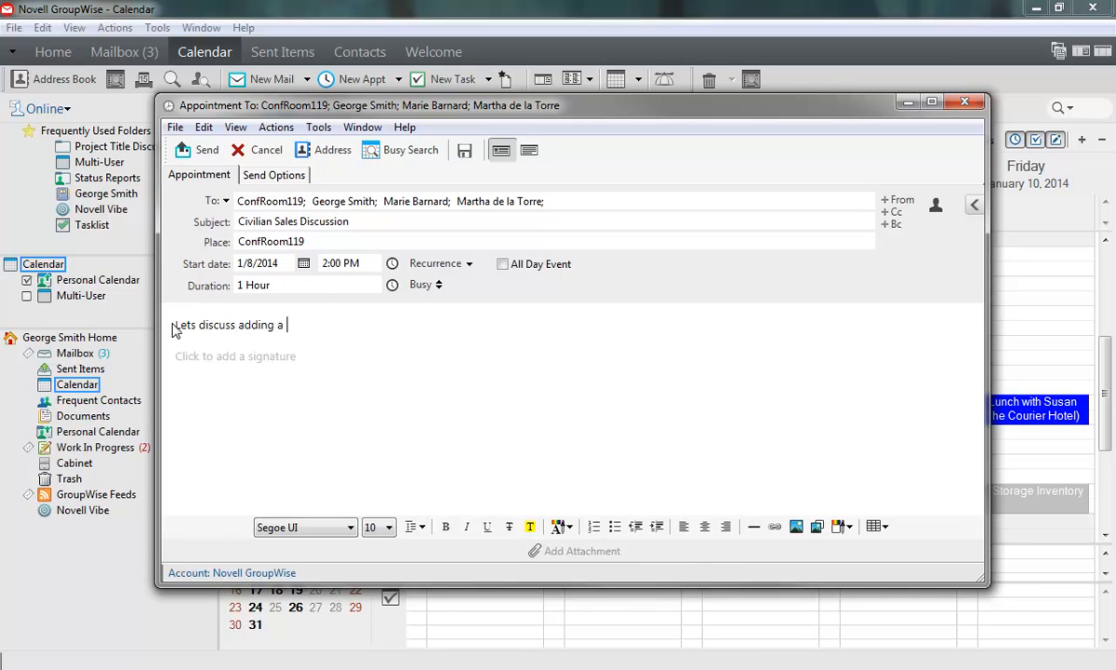
text(secondary market on Daedalus.)
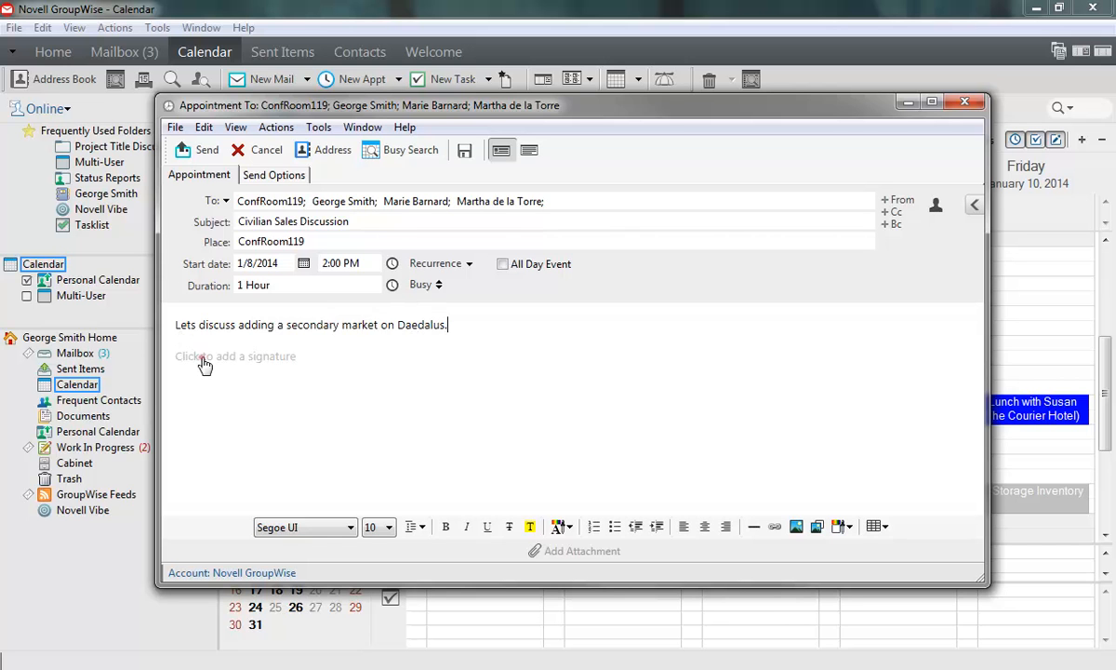
click(234, 357)
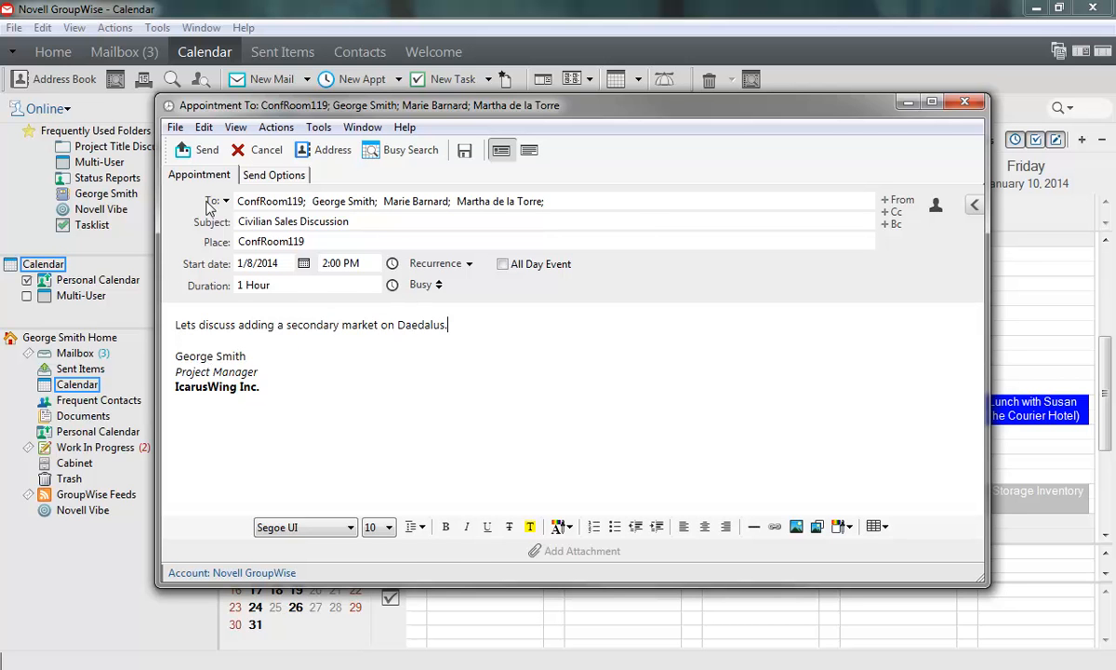
click(197, 149)
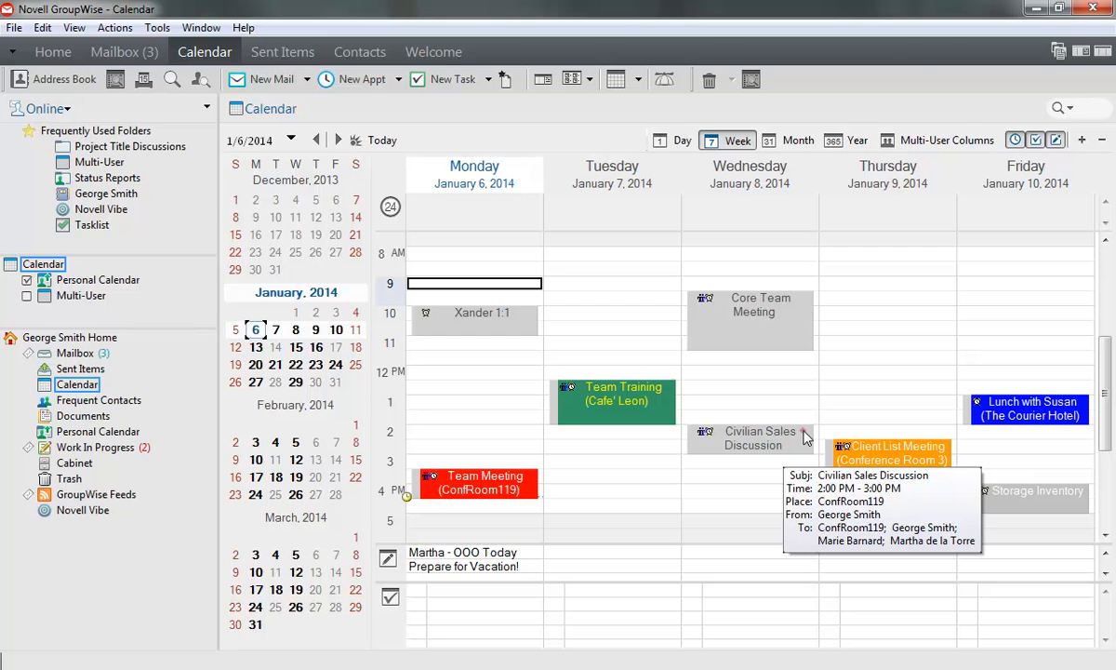
Step: Select the Civilian Sales Discussion appointment and view it in the Sent Items list
click(751, 439)
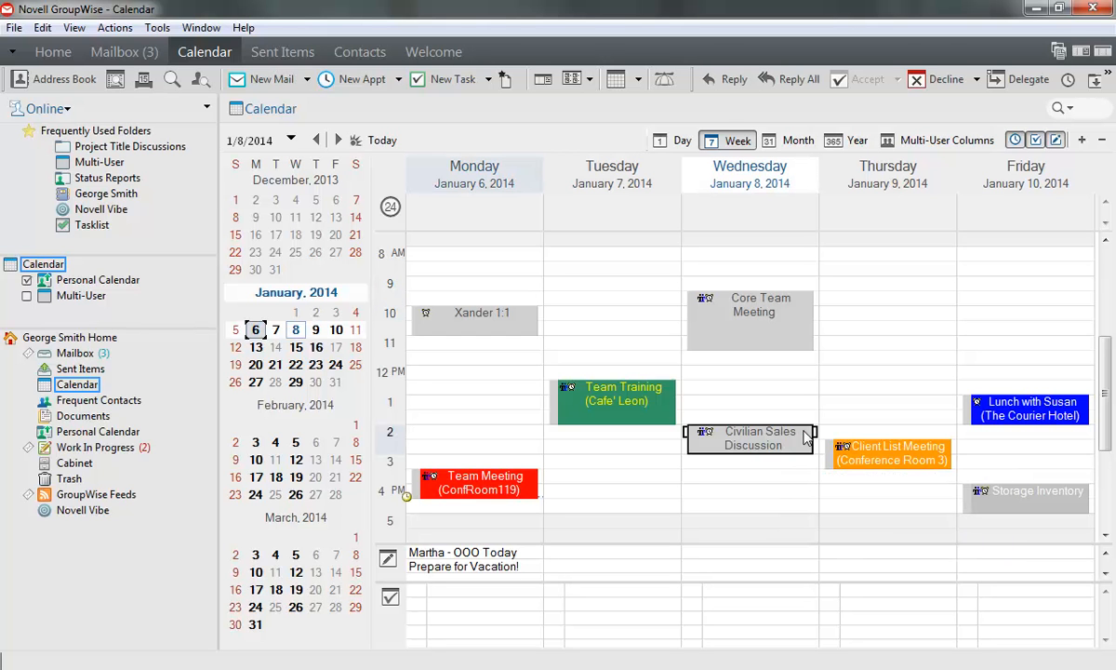
mouse_move(462, 365)
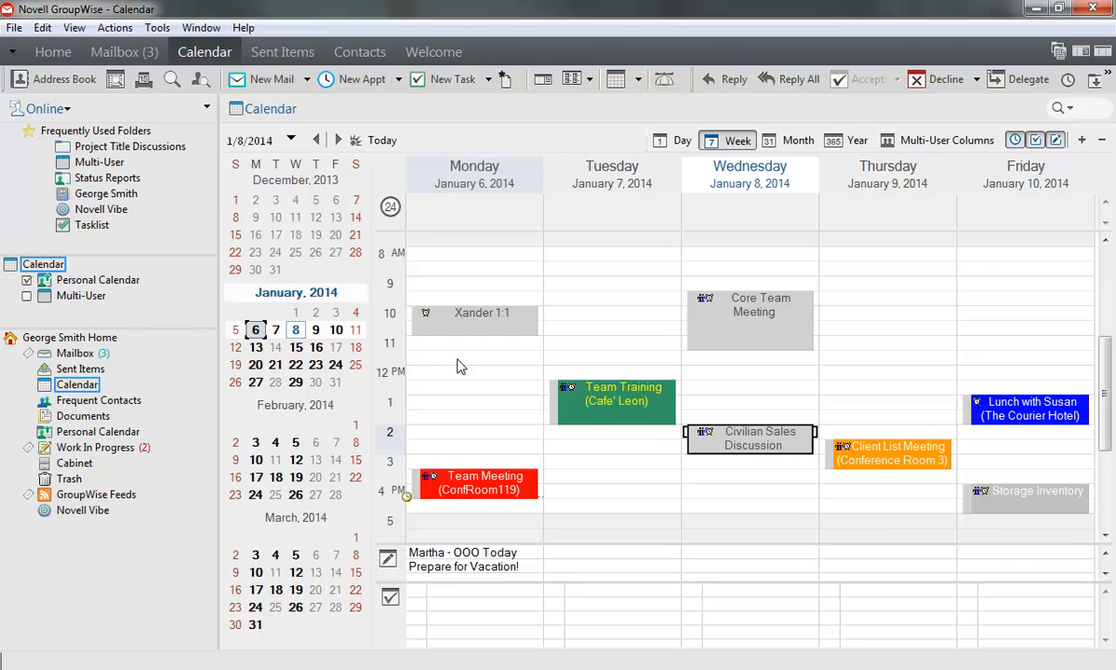
click(282, 52)
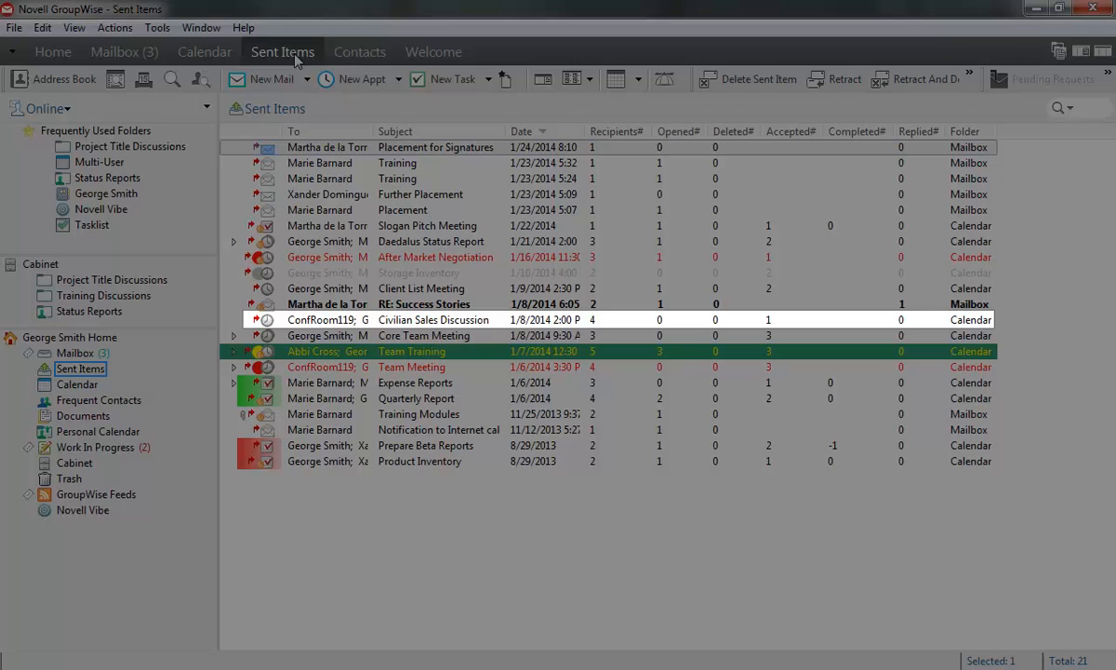
Step: Open the Civilian Sales Discussion appointment from the sent items to review it
double_click(431, 320)
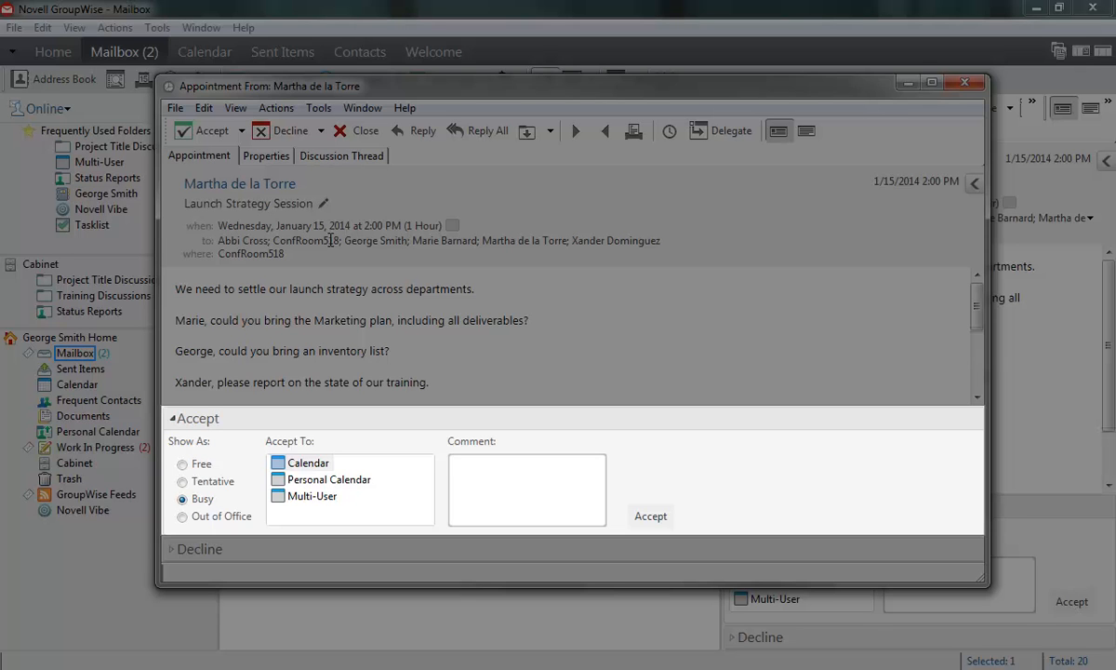
mouse_move(309, 491)
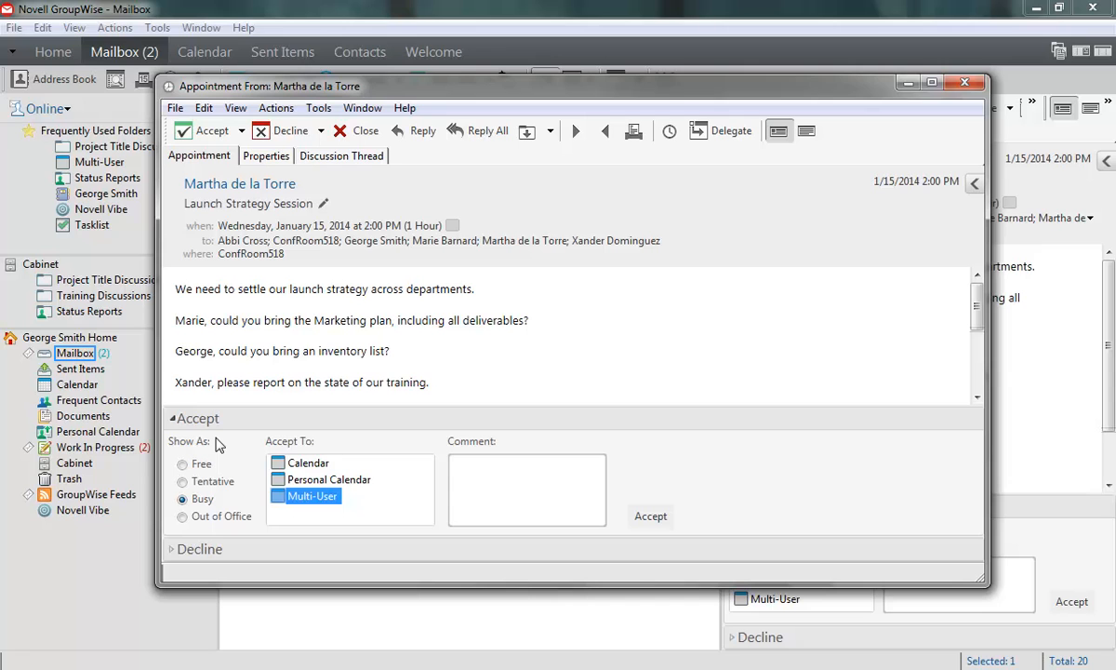
Step: Set Accept To Calendar, review the Decline options, and return to the Accept choices
click(308, 461)
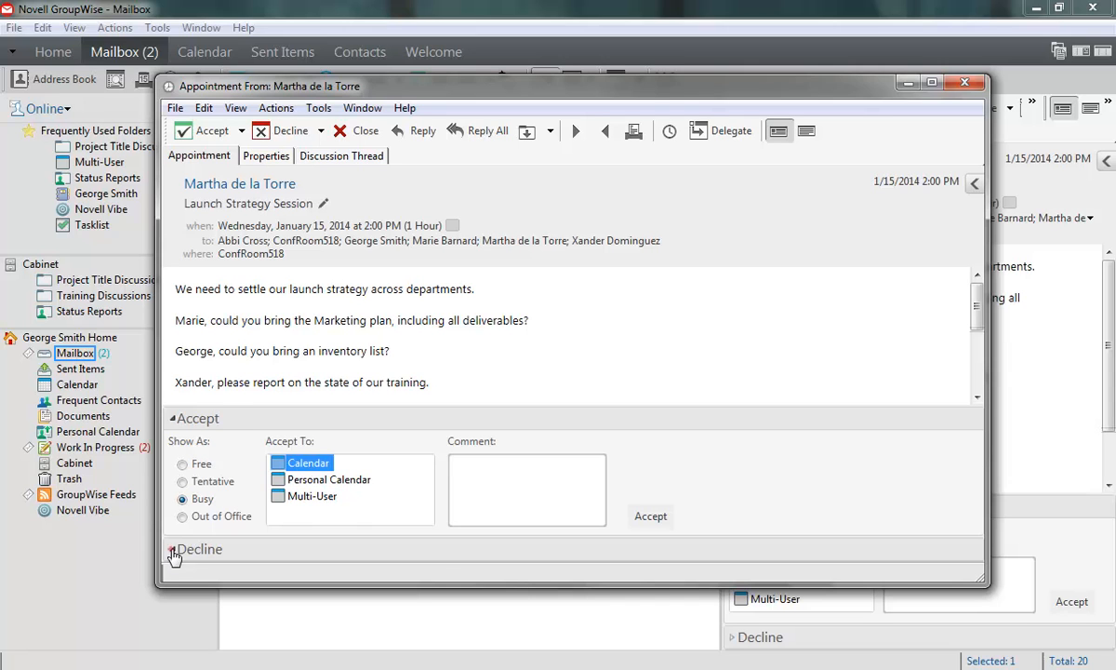
click(175, 549)
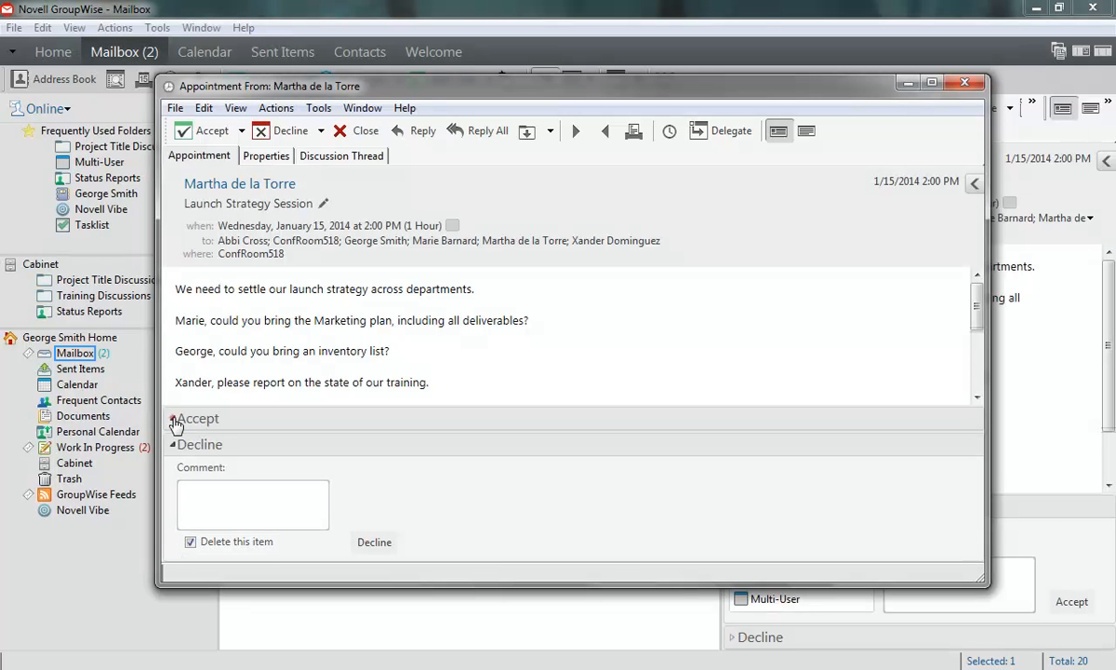
click(174, 418)
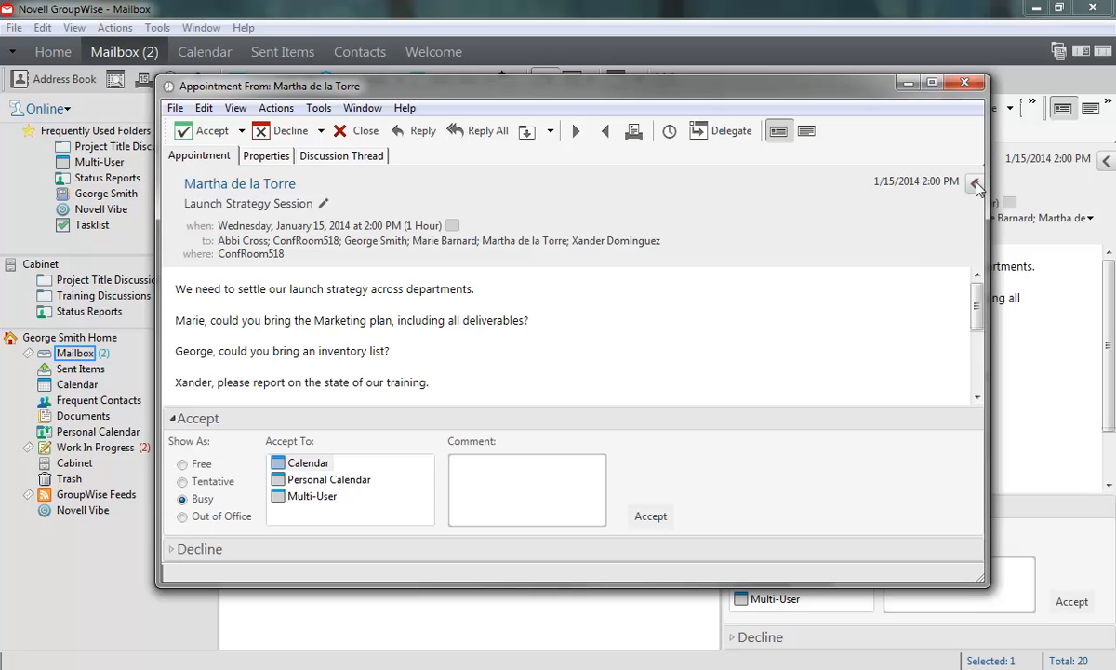
Step: Tag the Launch Strategy Session invitation with the Follow-up category in the Personalize pane
click(309, 461)
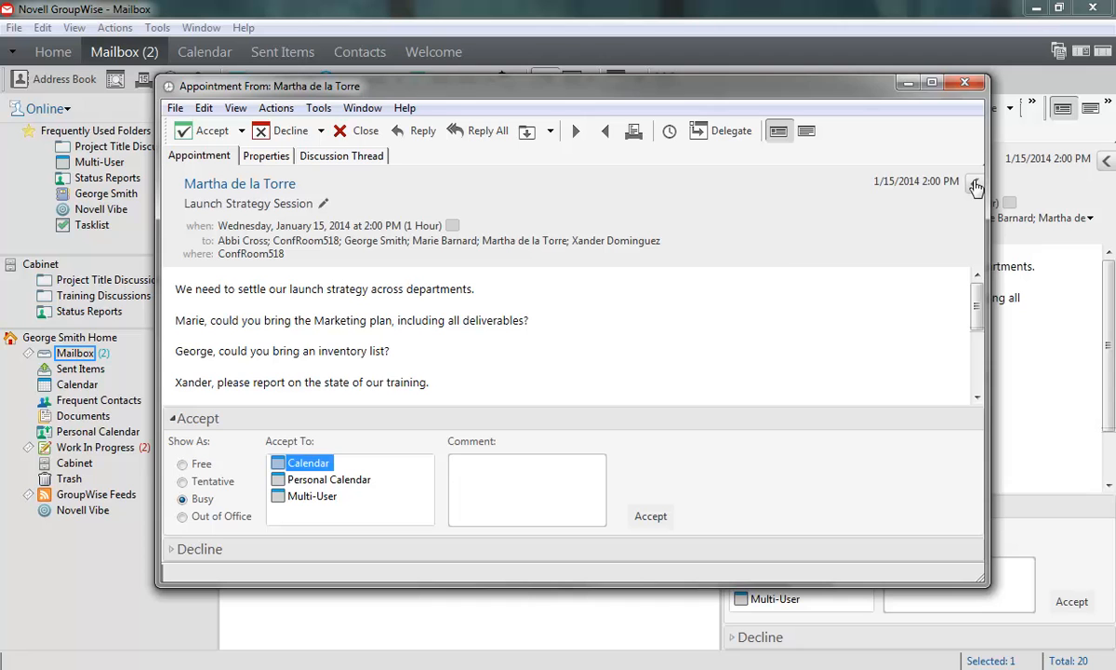
click(974, 186)
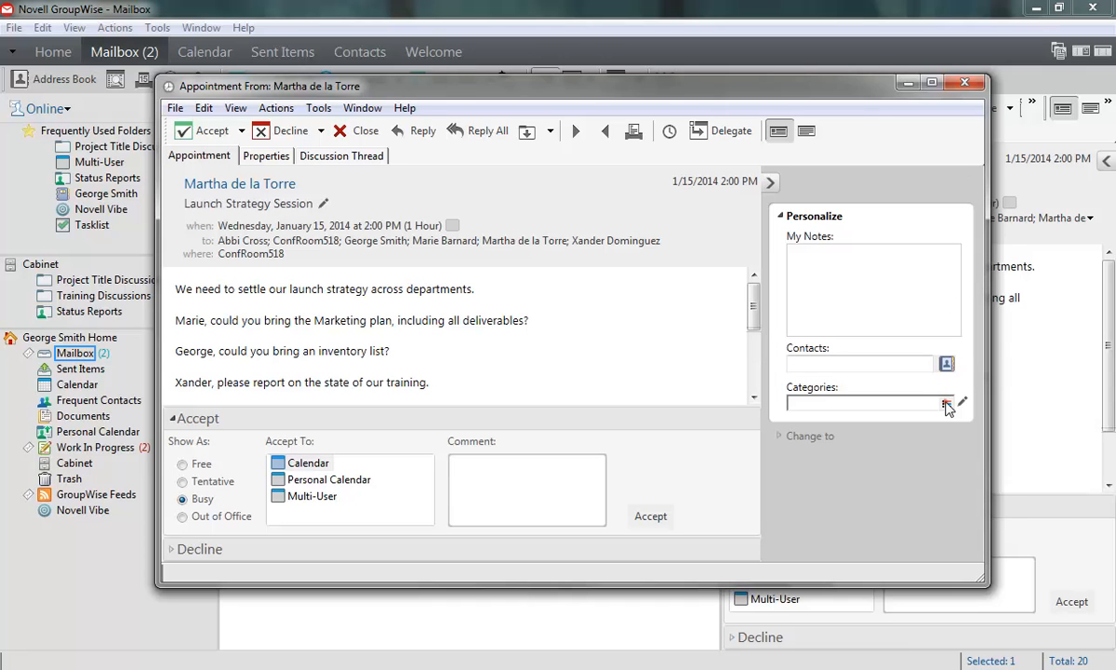
click(944, 401)
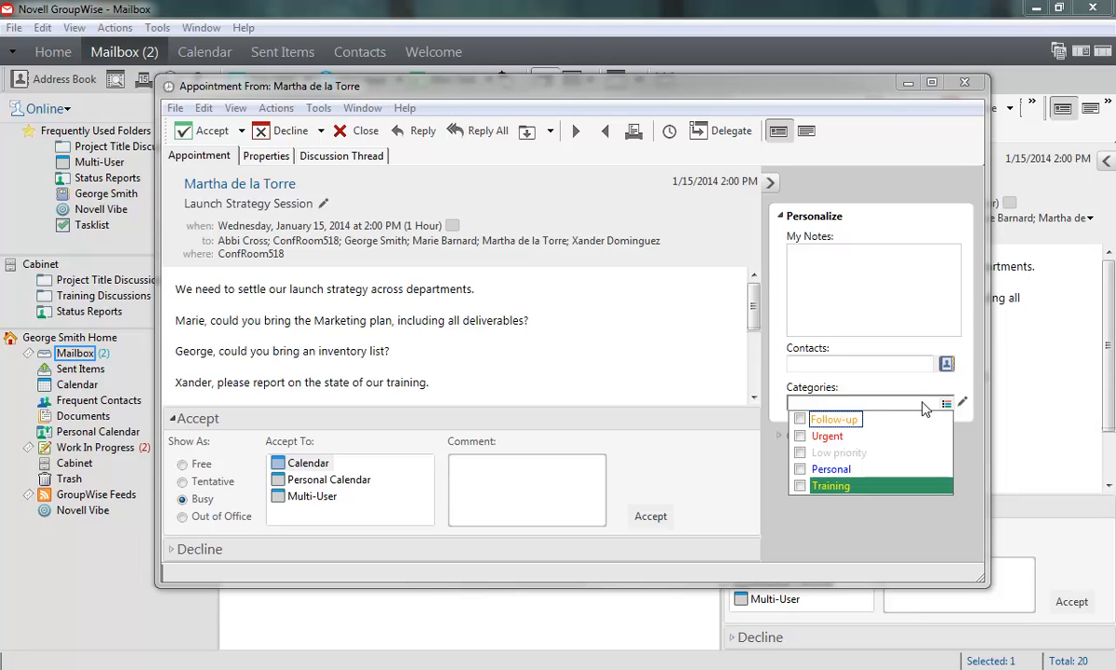
click(800, 418)
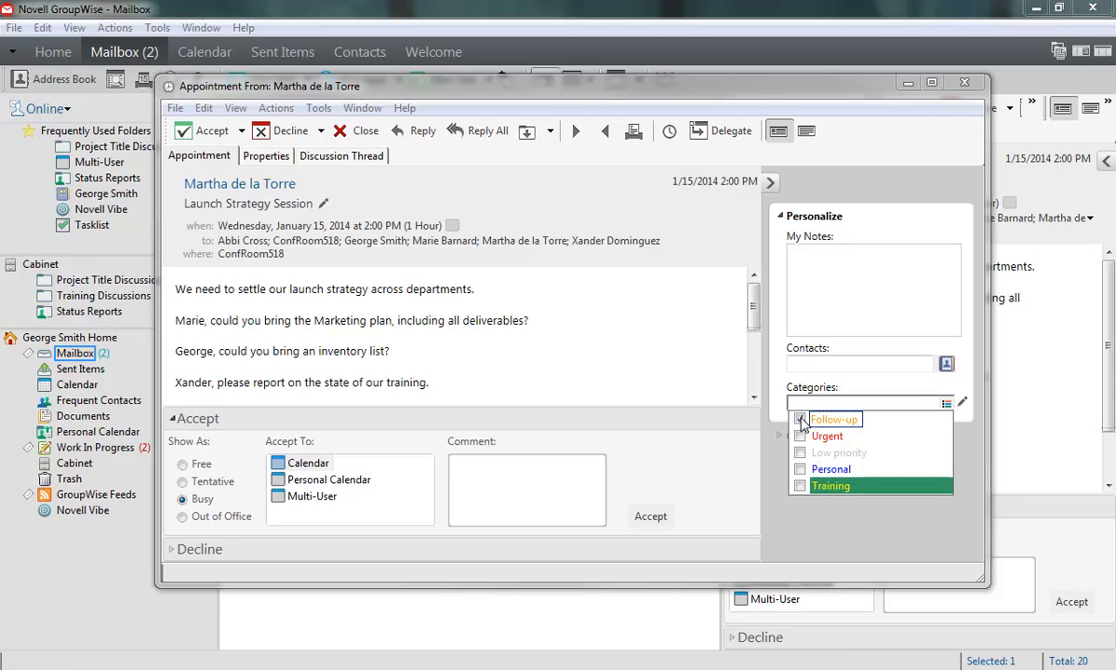
click(800, 419)
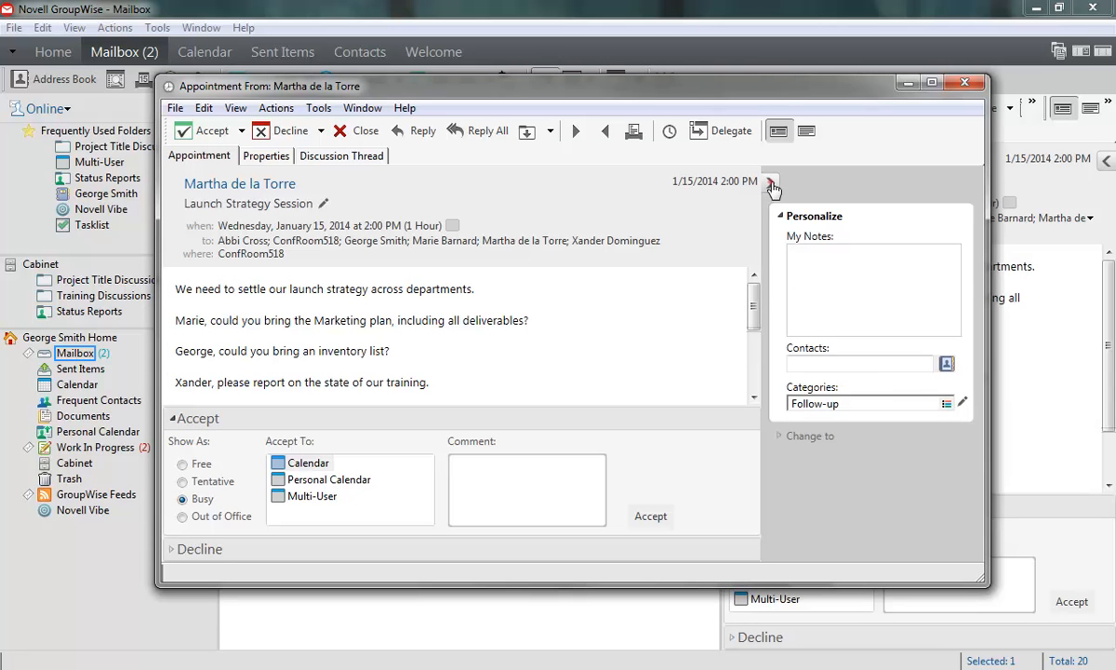
click(774, 182)
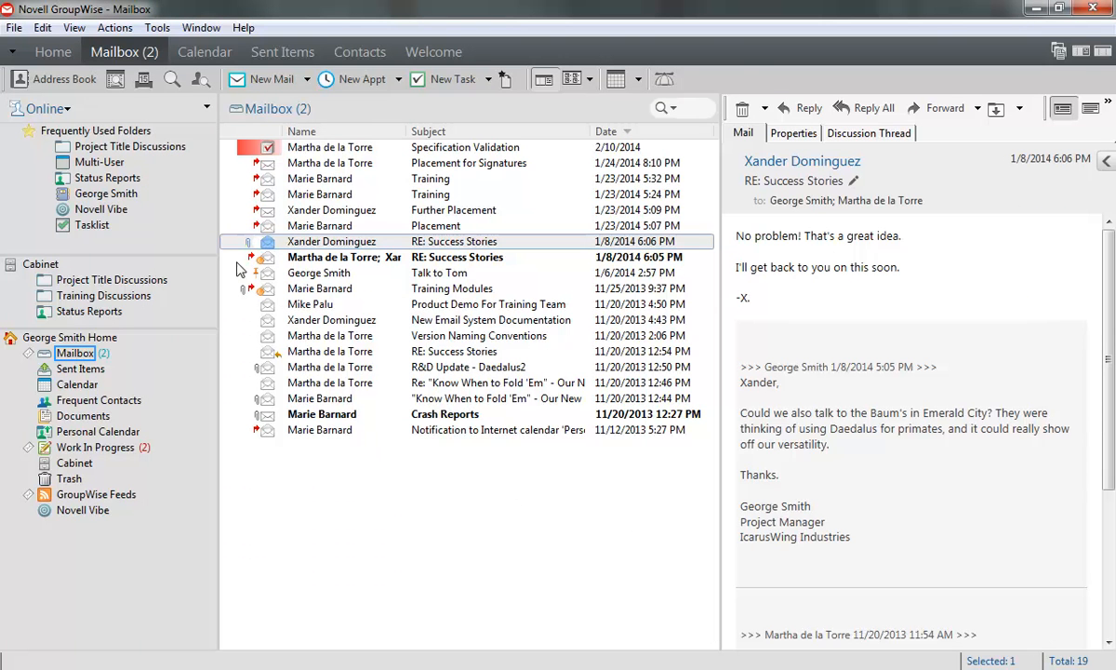
Step: Show the calendar and select the accepted Launch Strategy Session on Wednesday, January 15
click(204, 52)
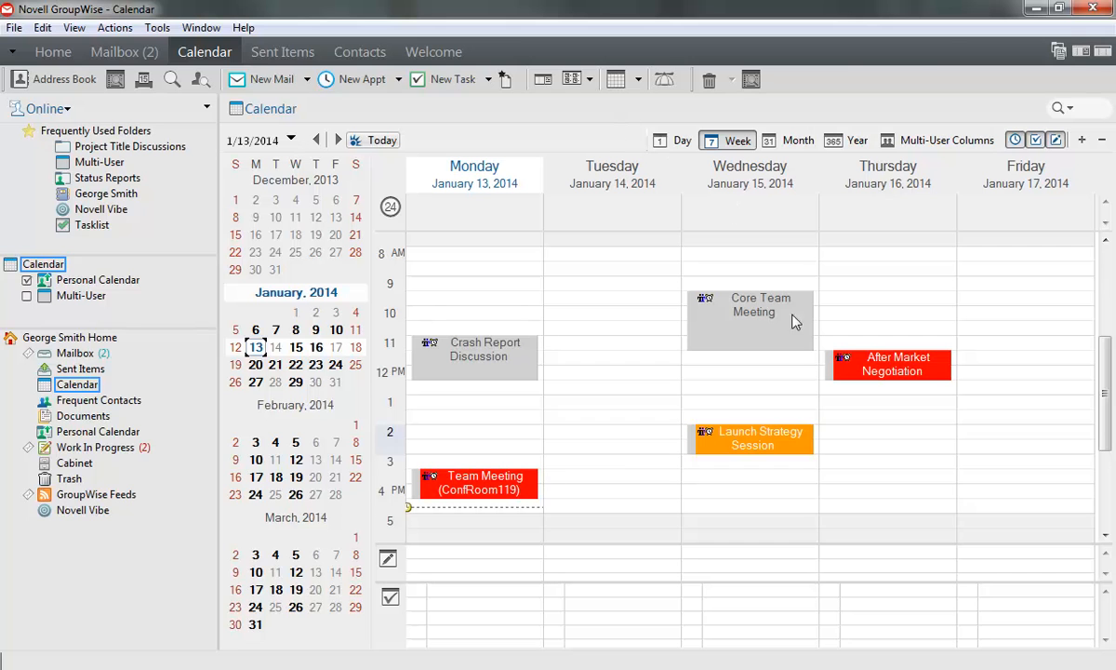
click(749, 439)
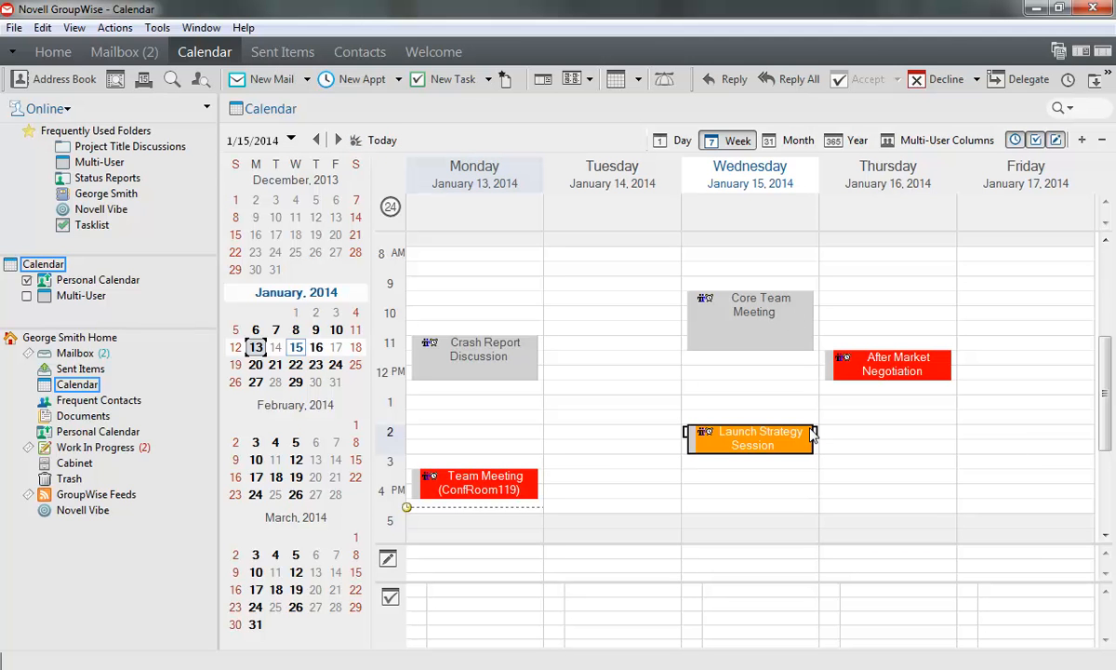